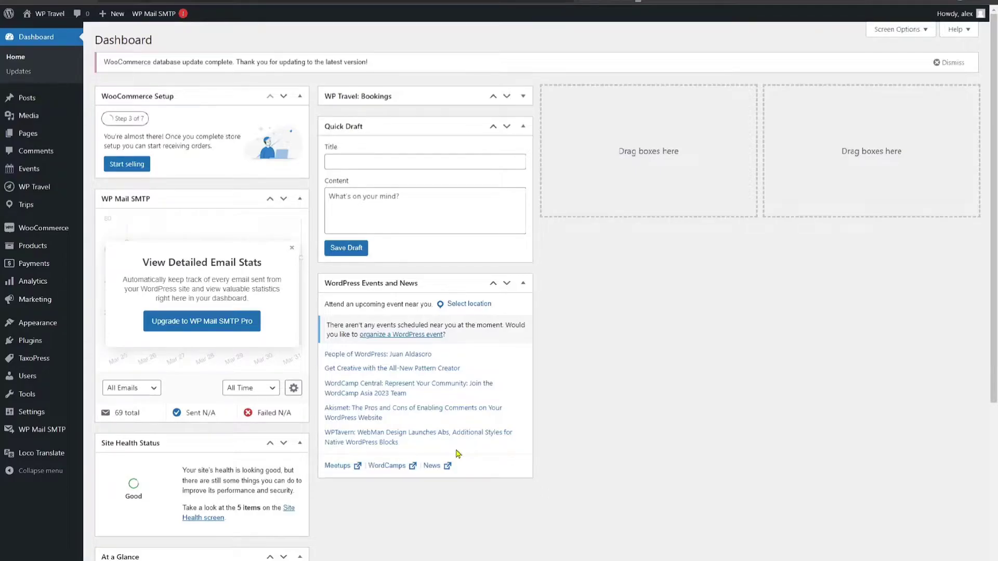
mouse_move(347, 365)
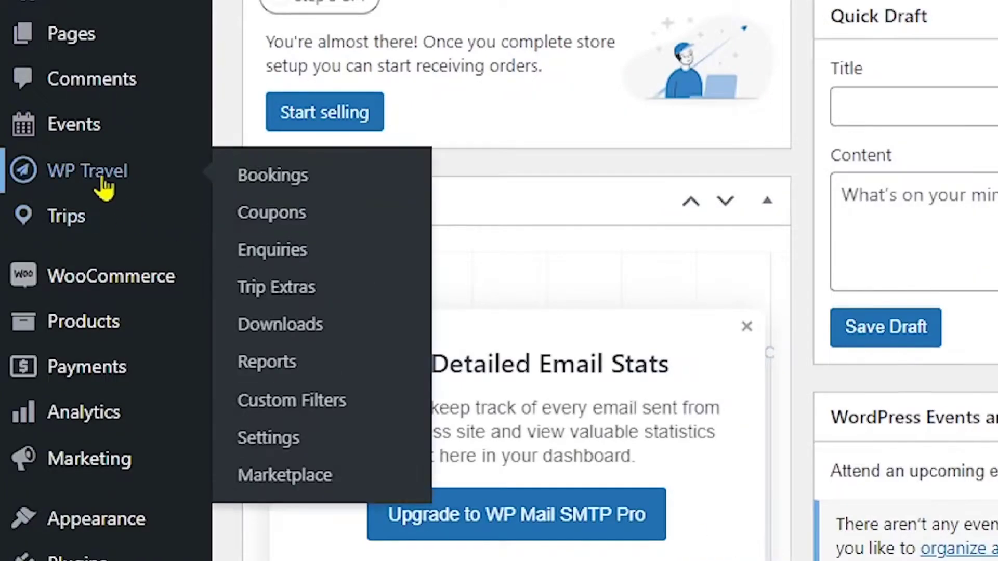
Enable trip invoices in the WP Travel settings Invoice options.
click(269, 438)
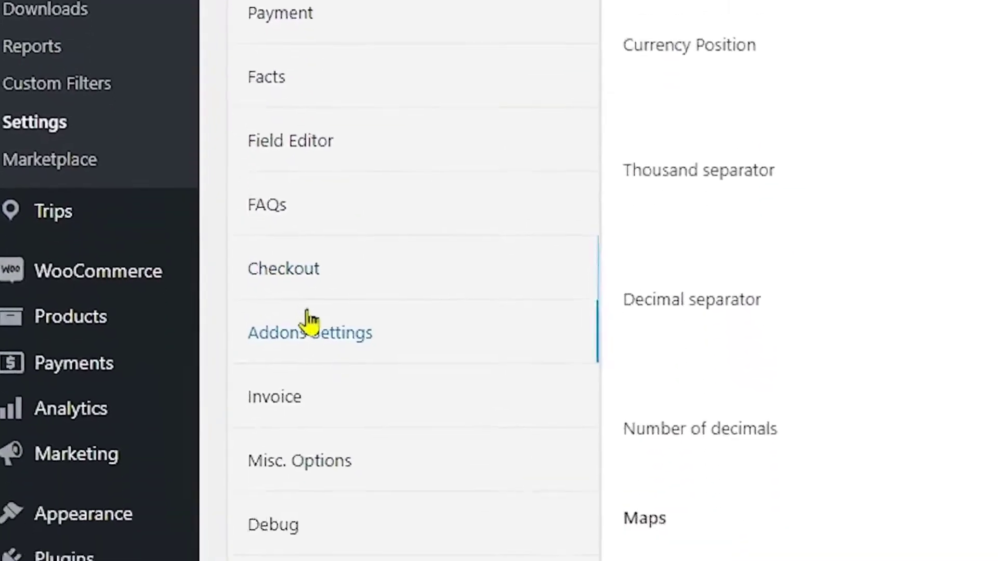
scroll(down, 3)
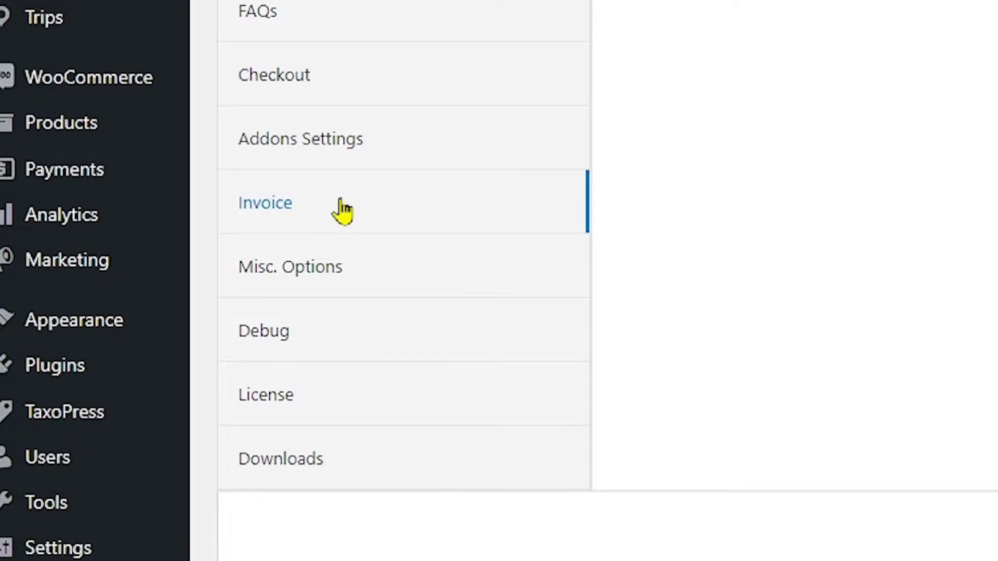
click(264, 203)
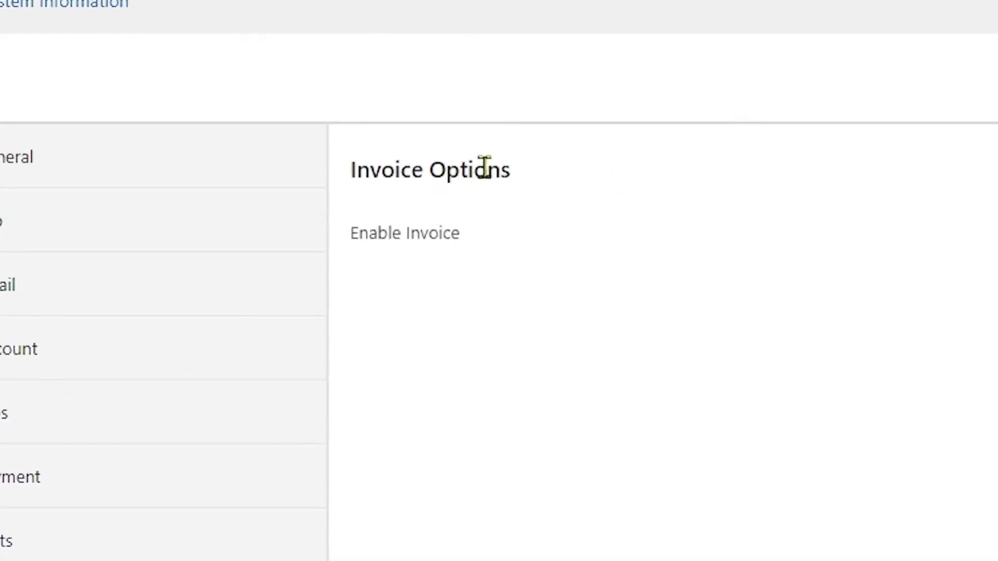
mouse_move(428, 287)
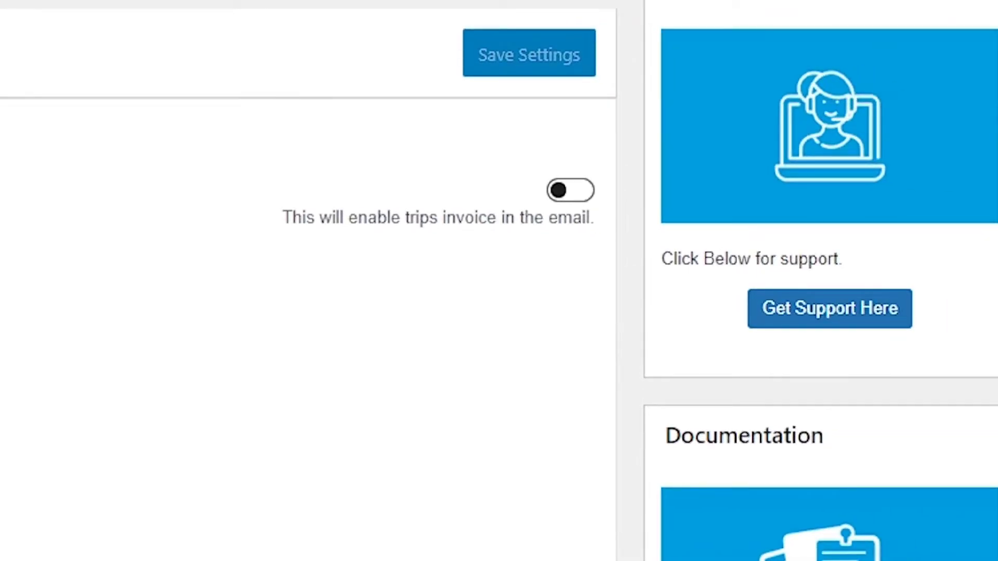
click(570, 189)
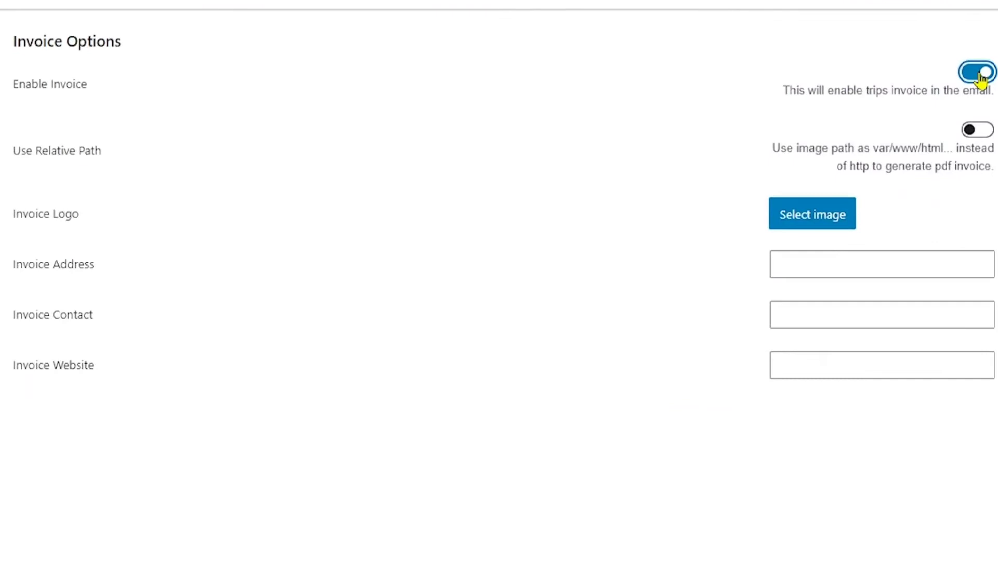
mouse_move(881, 237)
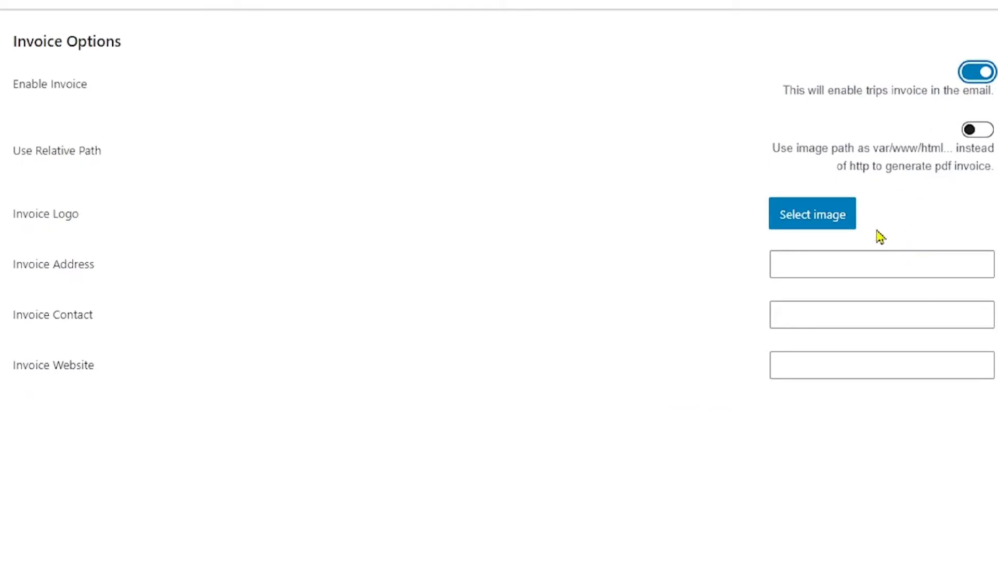
Add the paper-plane logo and invoice address 'Here is the sample address.'.
click(812, 214)
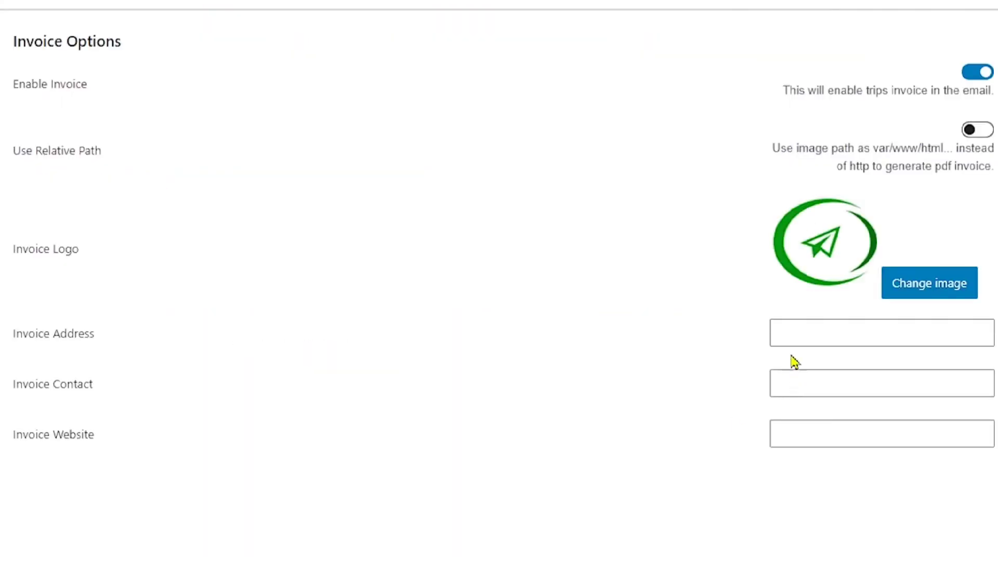
click(881, 333)
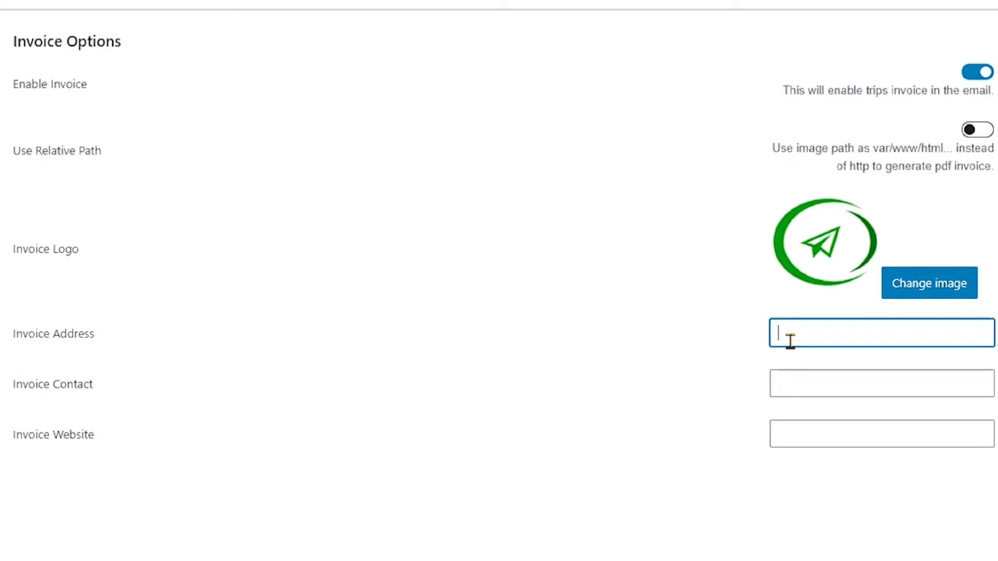
text(Here is the sample address.)
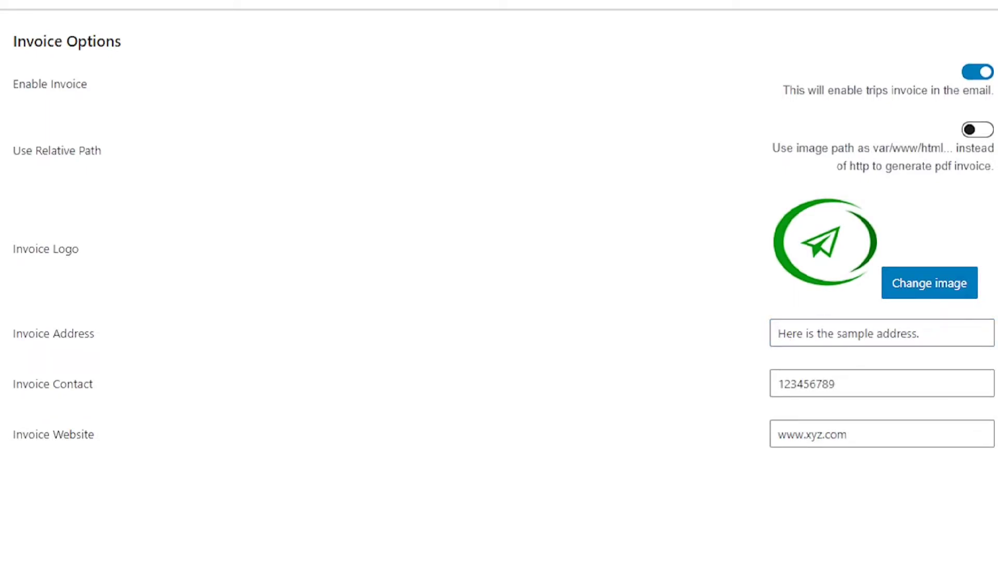
scroll(down, 3)
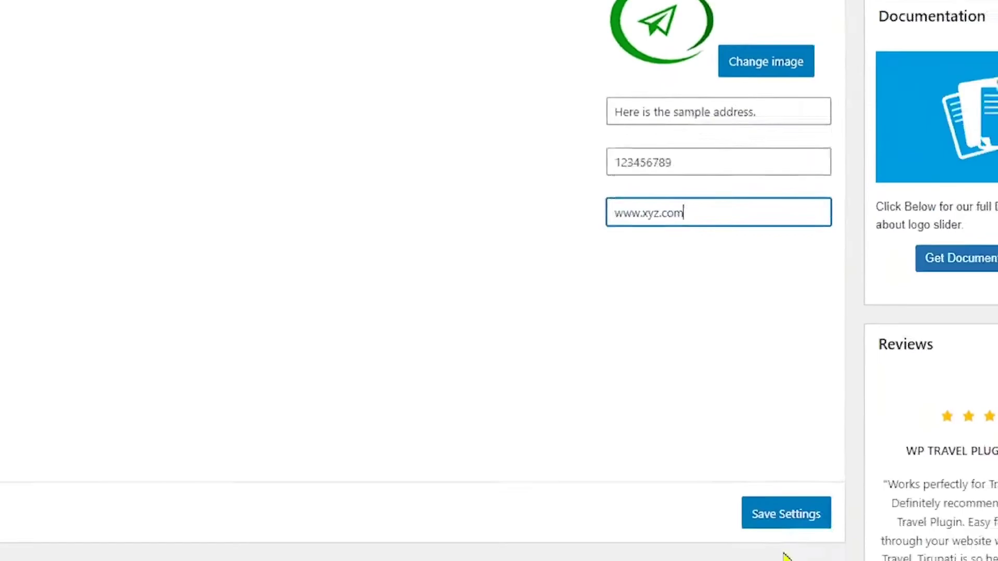
scroll(down, 3)
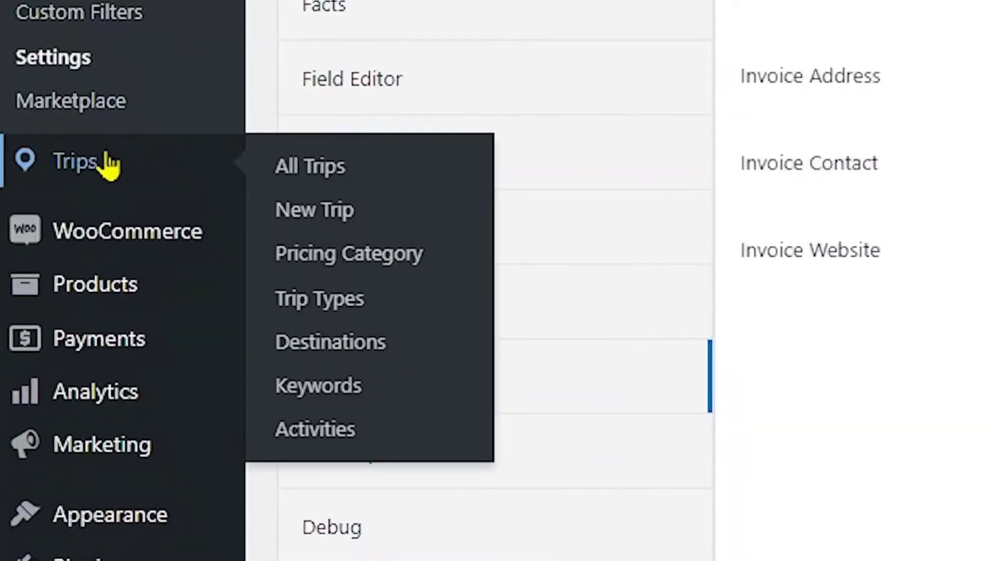
Go to All Trips and open the Trip To Thailand trip.
click(310, 166)
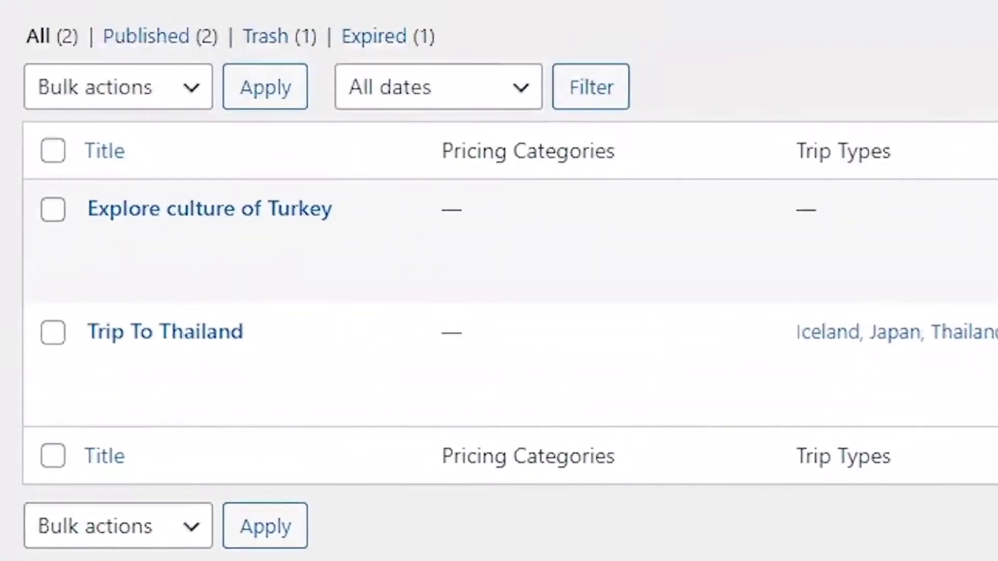
click(165, 331)
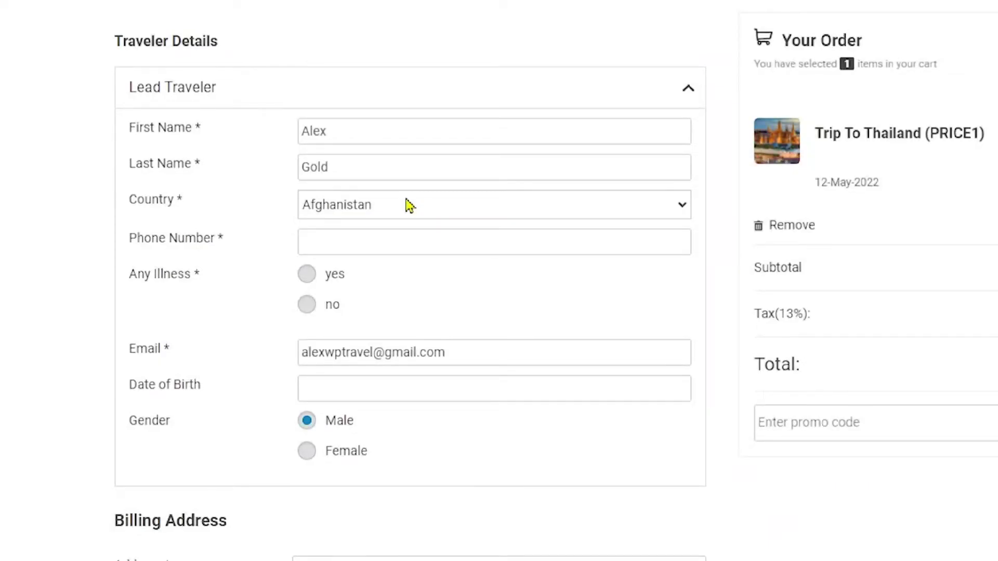
mouse_move(229, 83)
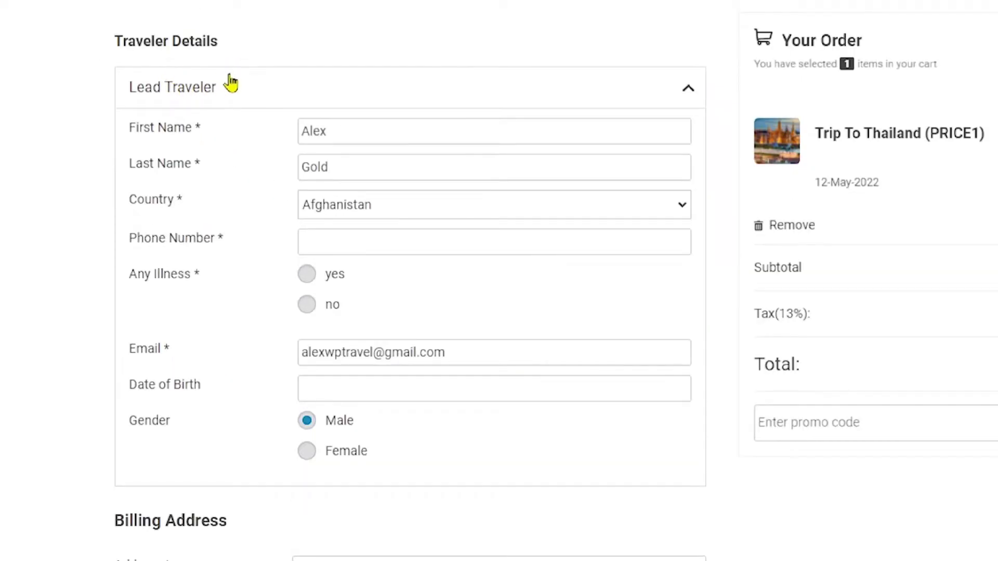
Scroll through the Trip To Thailand checkout form reviewing traveler, billing and note fields.
scroll(down, 3)
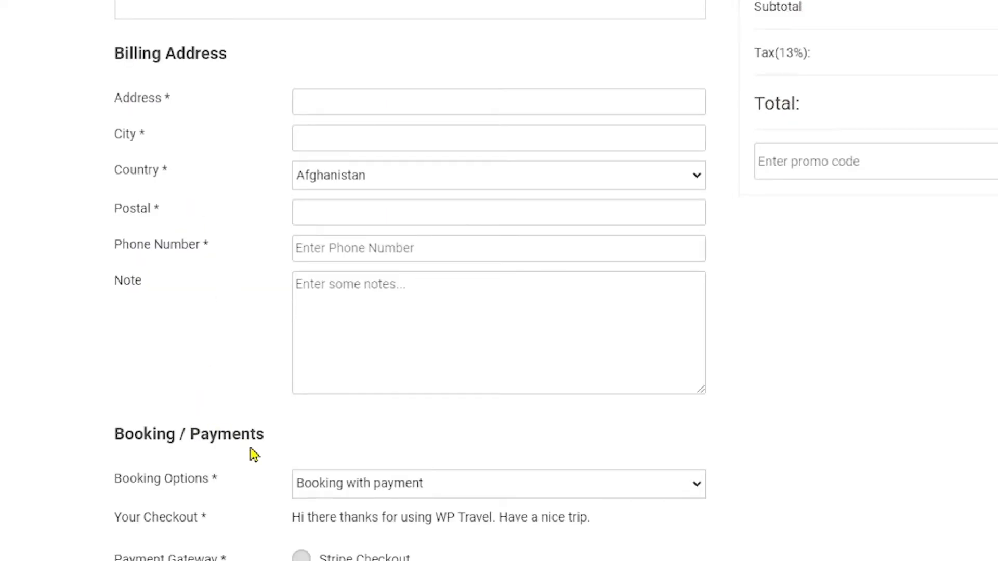
scroll(up, 3)
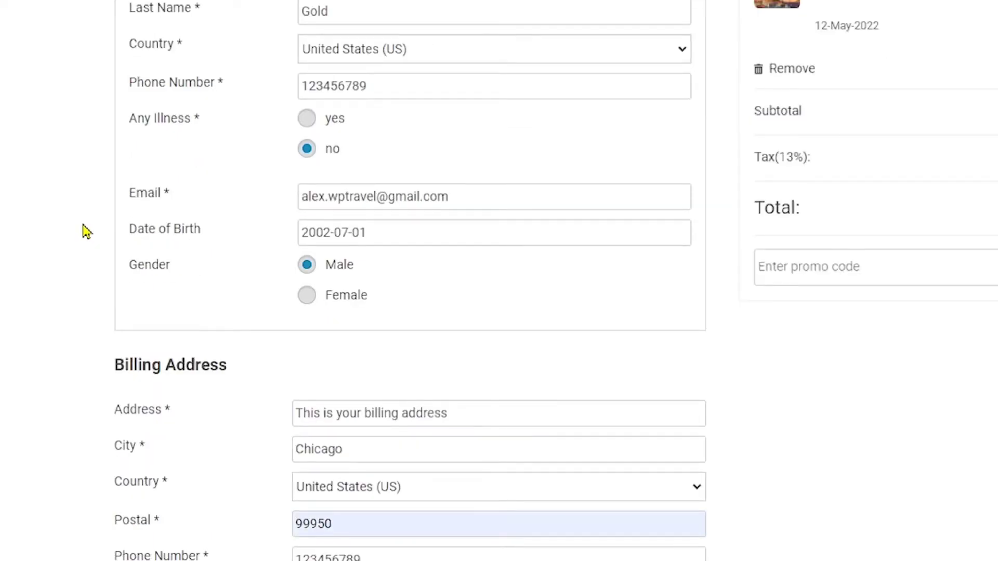
scroll(down, 3)
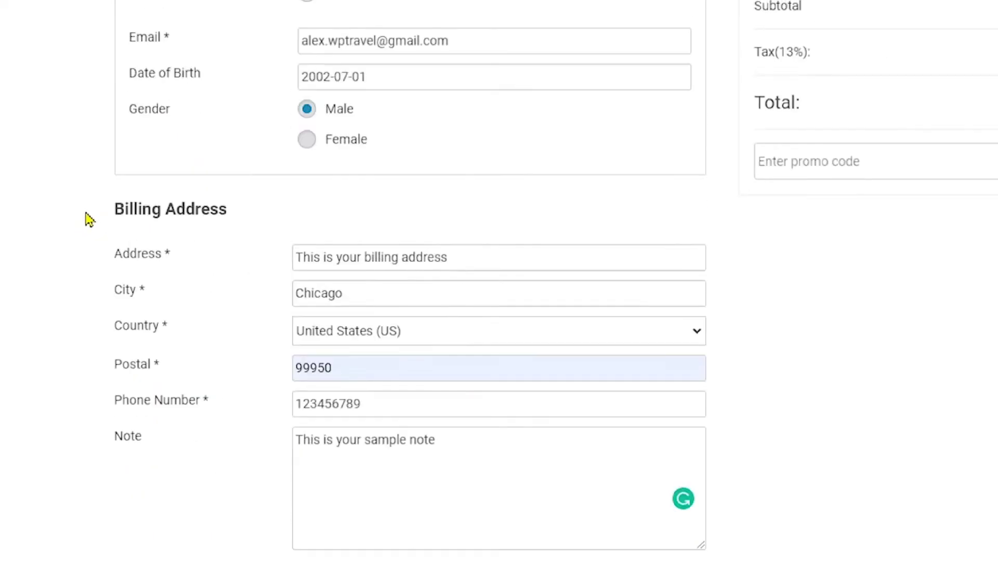
scroll(down, 3)
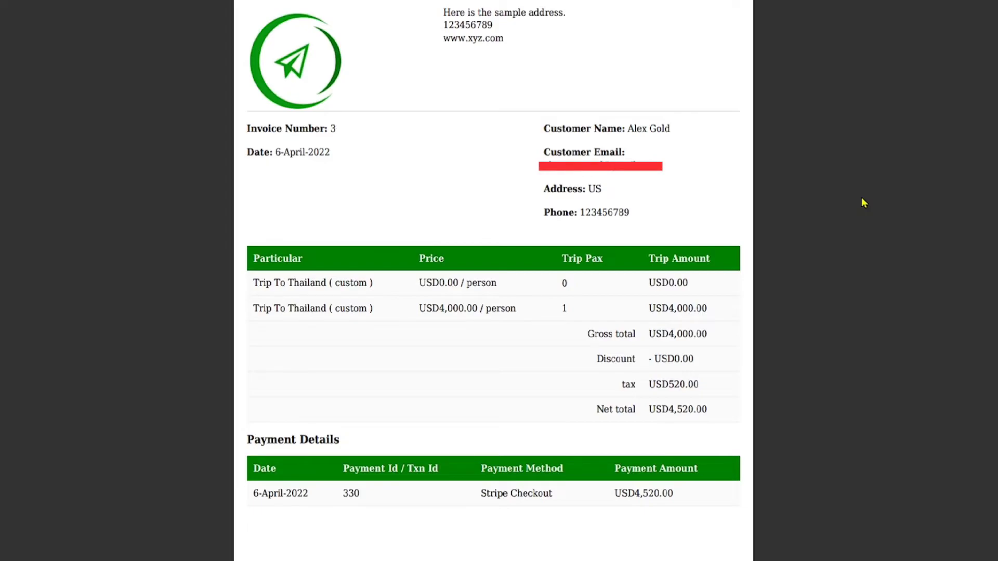
mouse_move(791, 218)
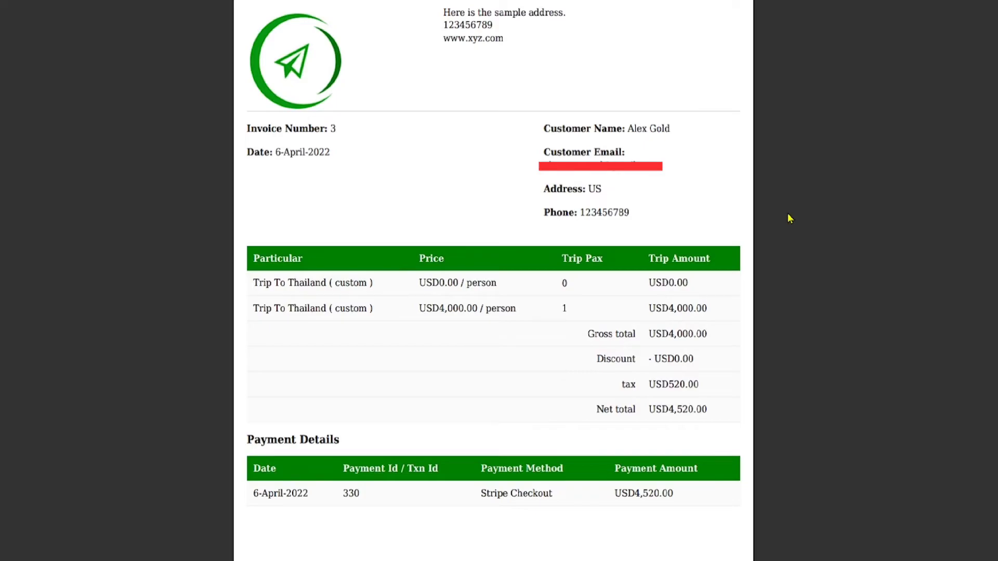
mouse_move(396, 305)
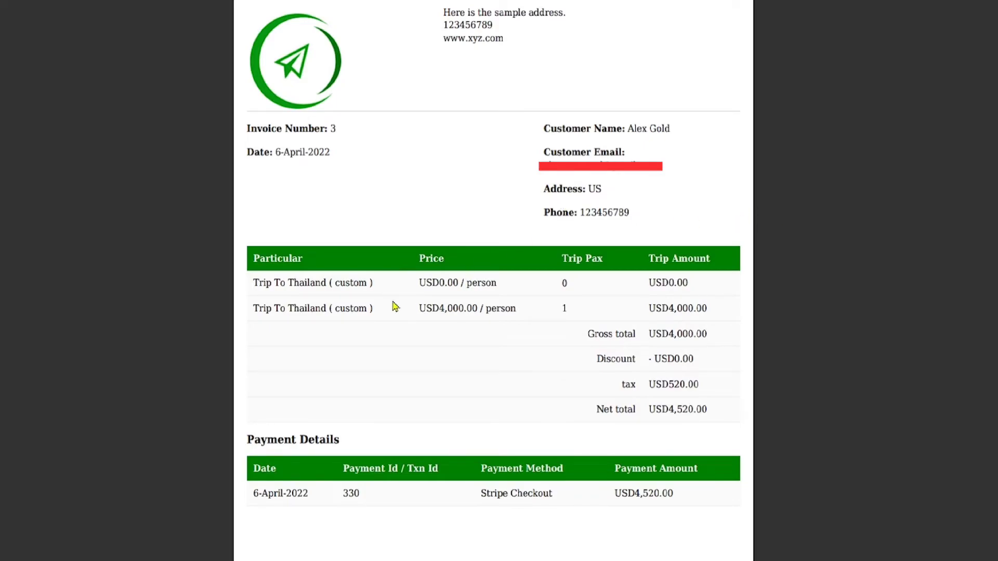
mouse_move(642, 273)
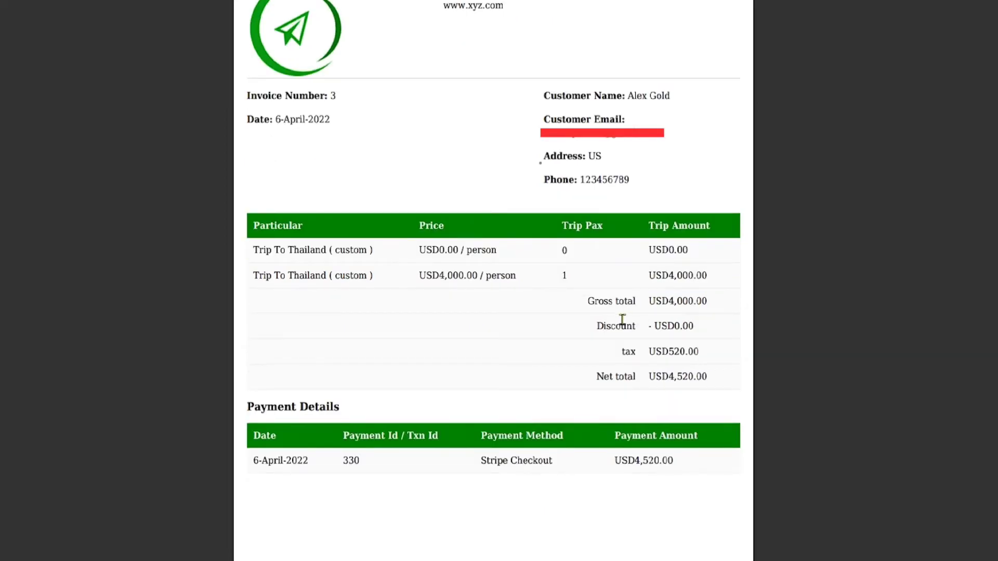
mouse_move(362, 417)
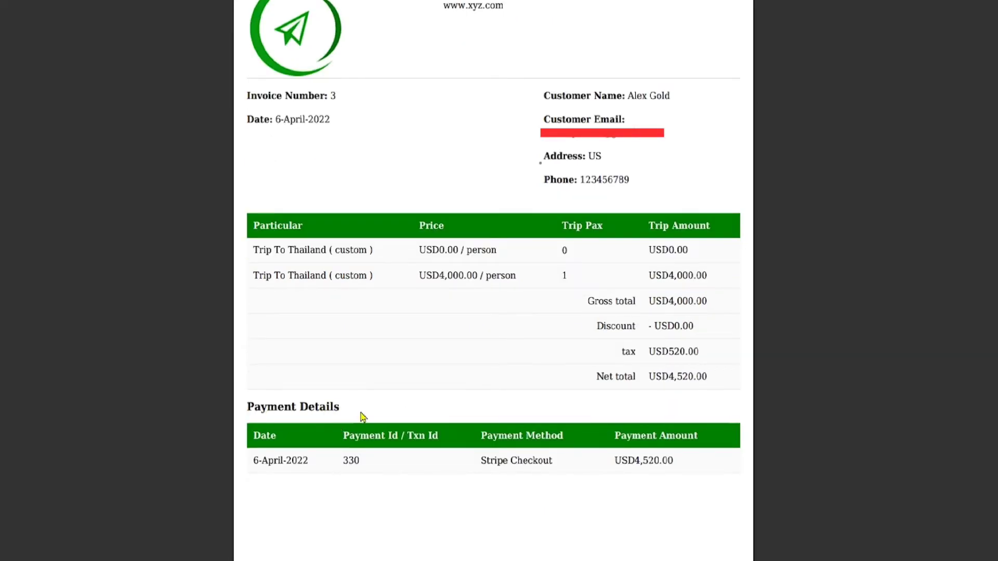